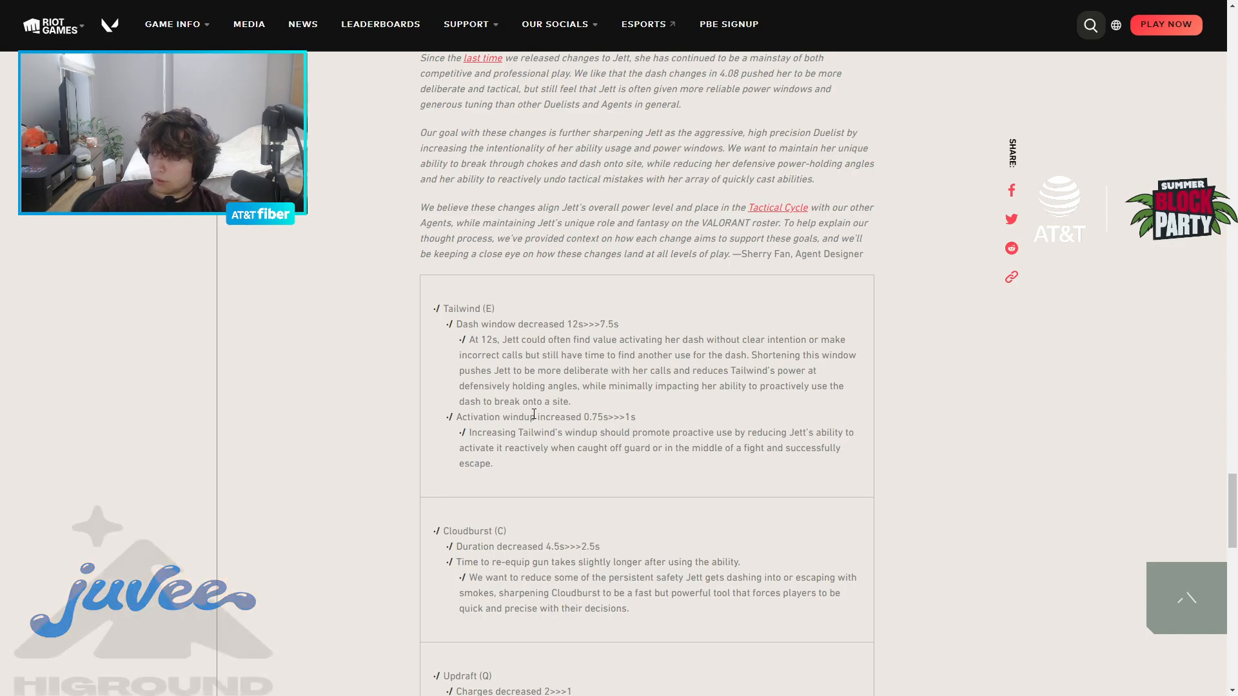
- Scroll through Jett's Tailwind notes and clear the partial text highlight there
{"action": "scroll", "scroll_direction": "down", "scroll_amount": 3}
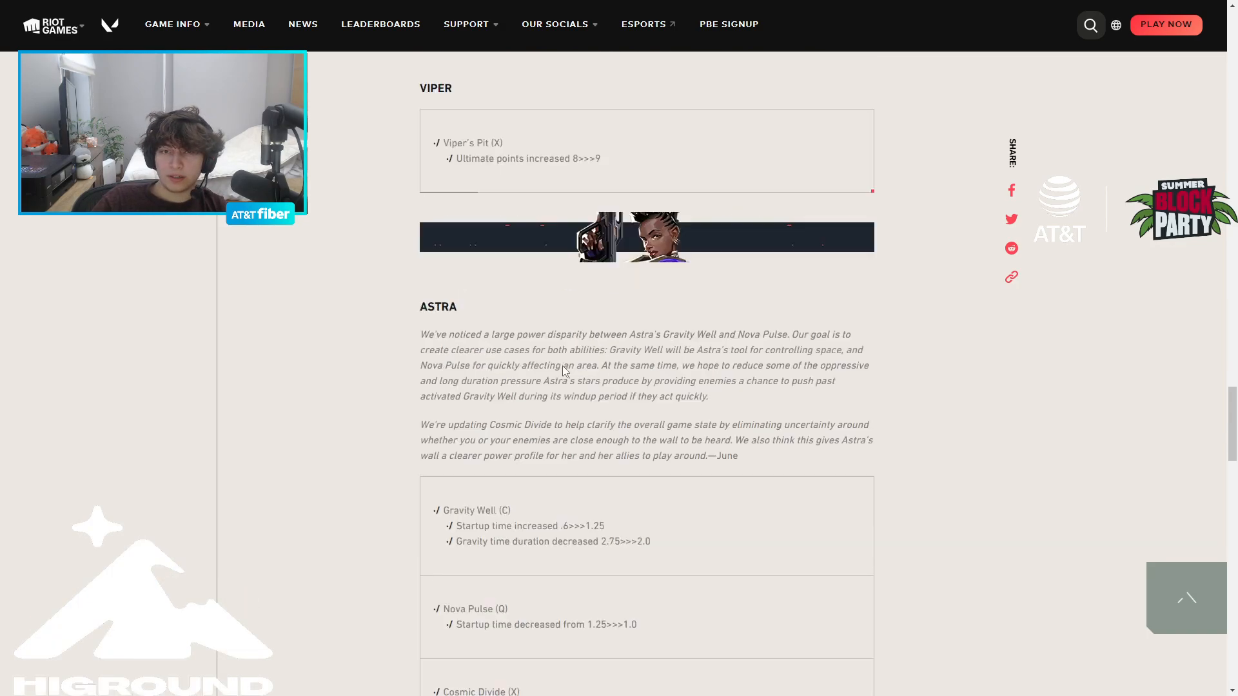
{"action": "scroll", "scroll_direction": "down", "scroll_amount": 3}
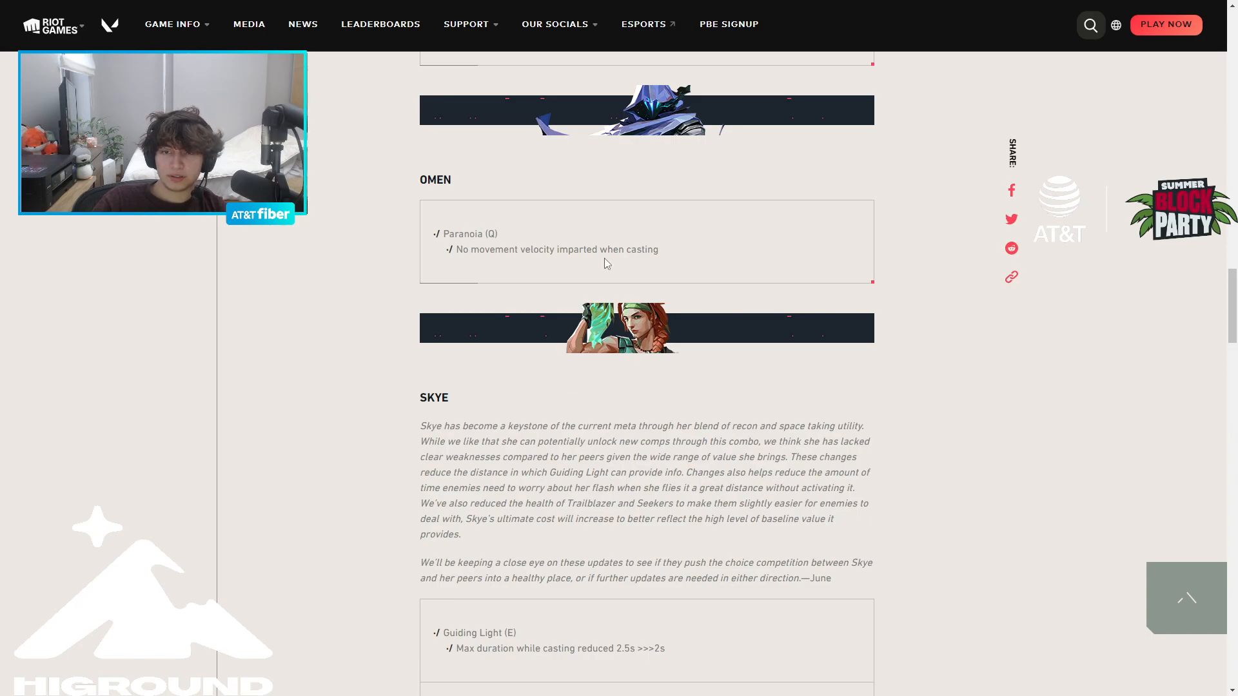
{"action": "scroll", "scroll_direction": "down", "scroll_amount": 3}
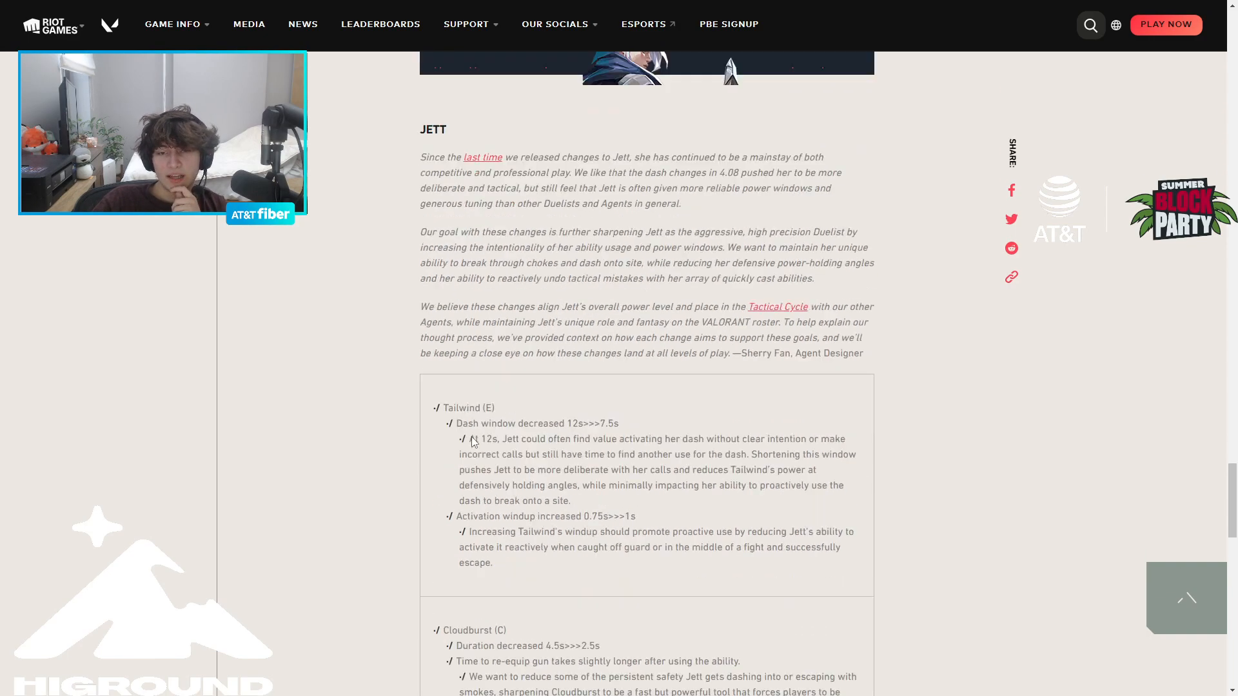
{"action": "scroll", "scroll_direction": "down", "scroll_amount": 3}
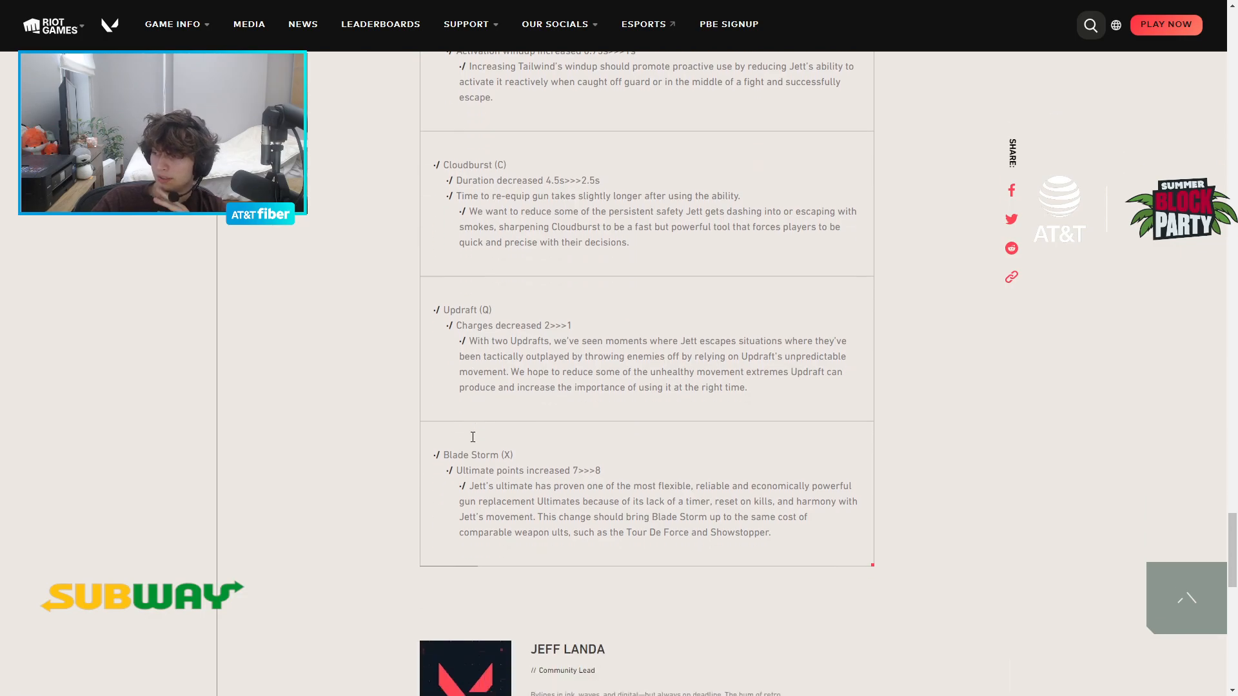
{"action": "scroll", "scroll_direction": "up", "scroll_amount": 3}
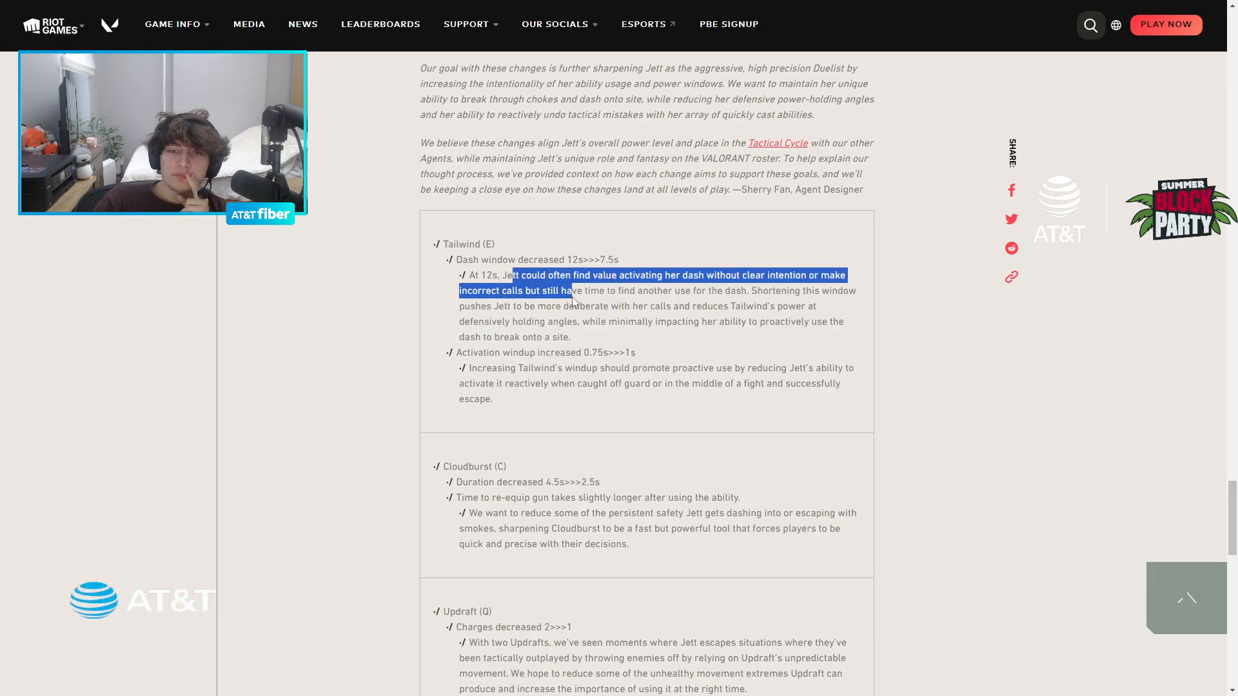
{"action": "left_click", "coordinate": [575, 310]}
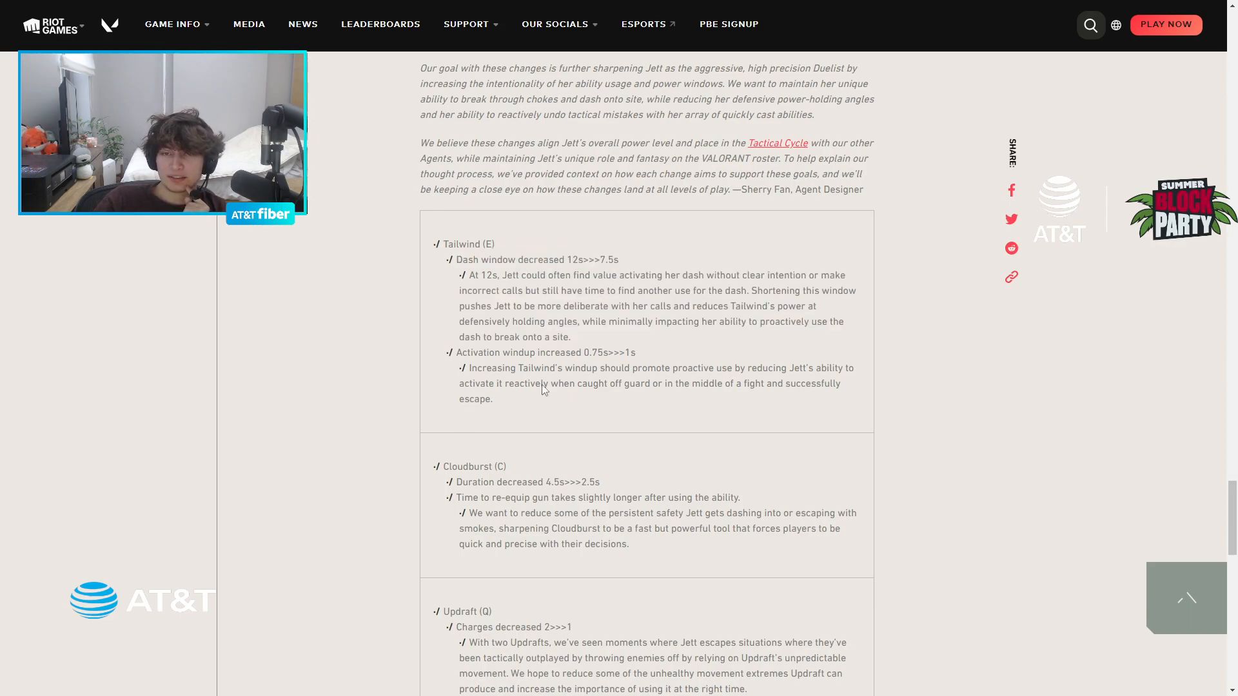
{"action": "mouse_move", "coordinate": [428, 245]}
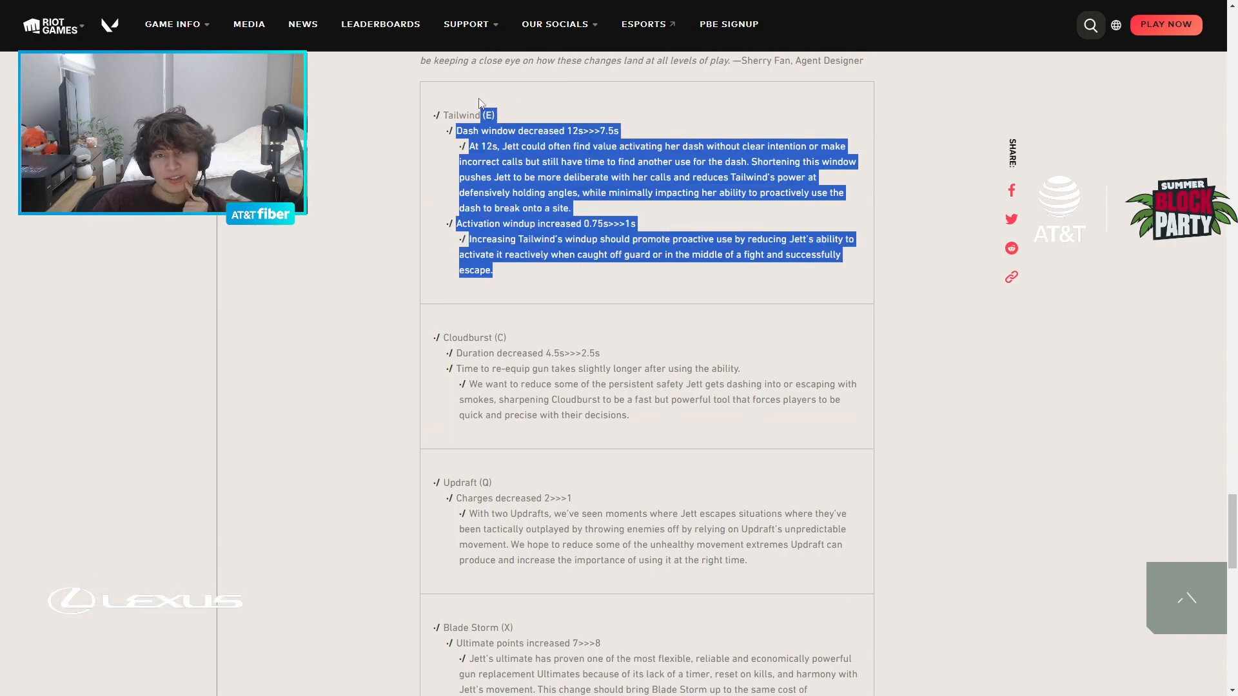
- Highlight lines in Jett's Cloudburst notes and clear those highlights again
{"action": "scroll", "scroll_direction": "down", "scroll_amount": 3}
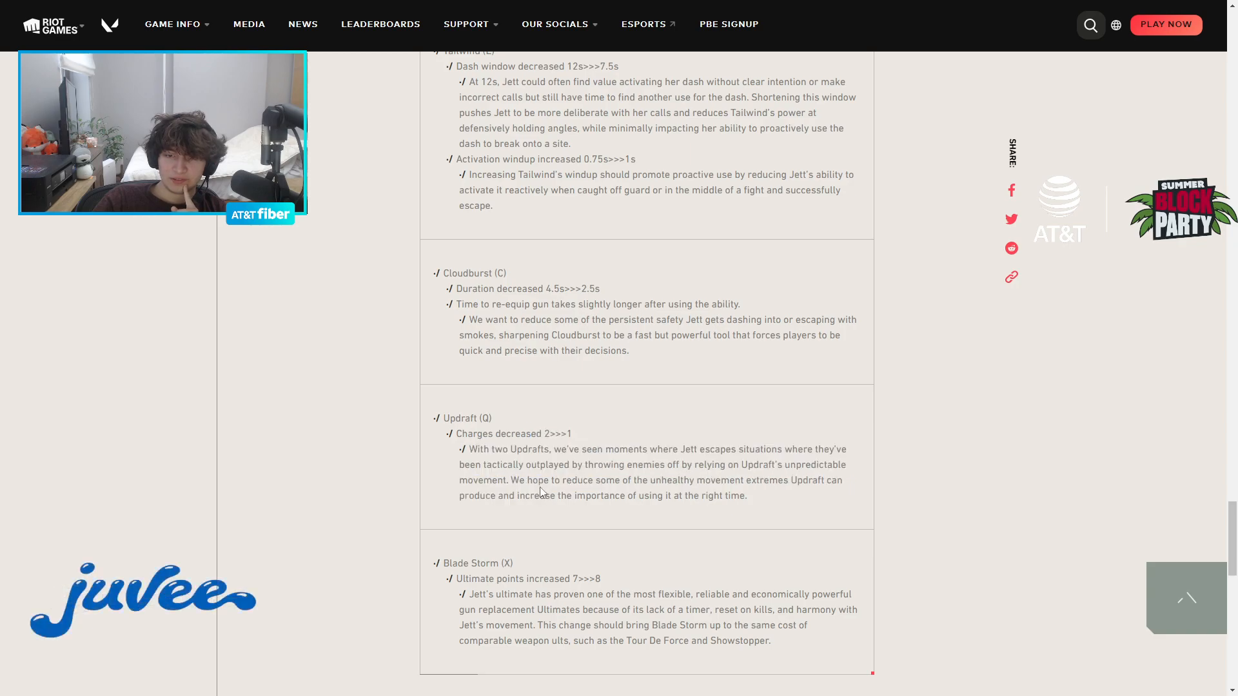
{"action": "scroll", "scroll_direction": "up", "scroll_amount": 3}
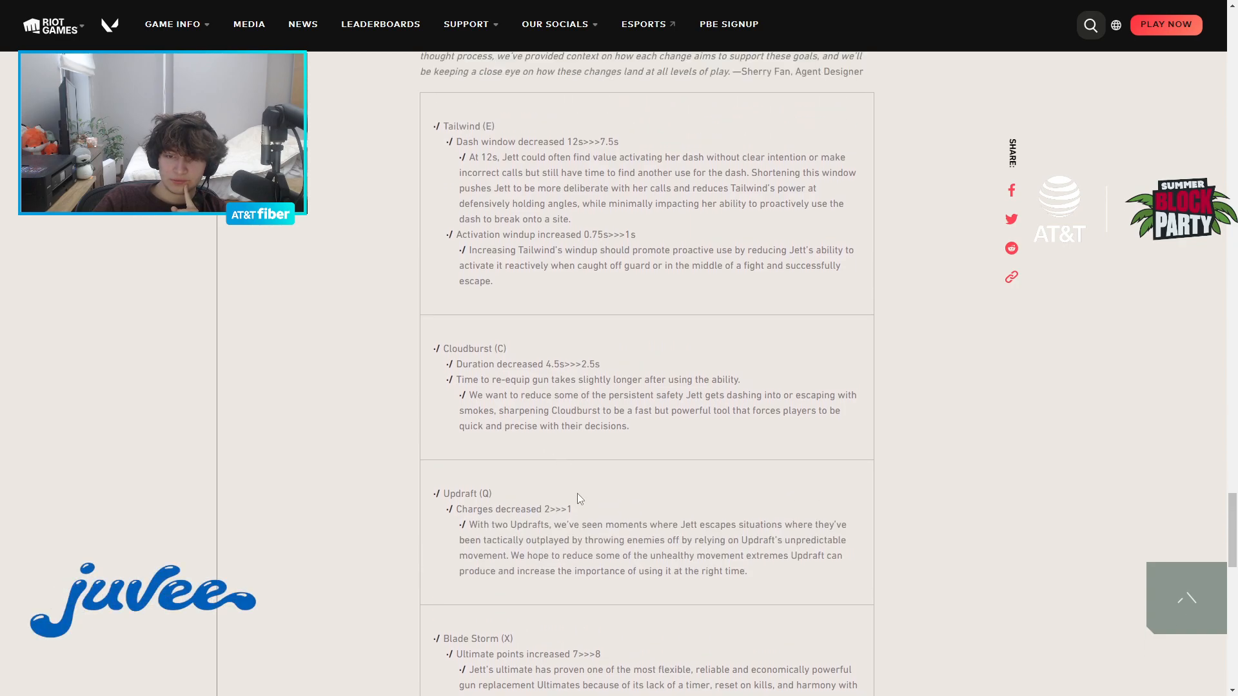
{"action": "double_click", "coordinate": [512, 508]}
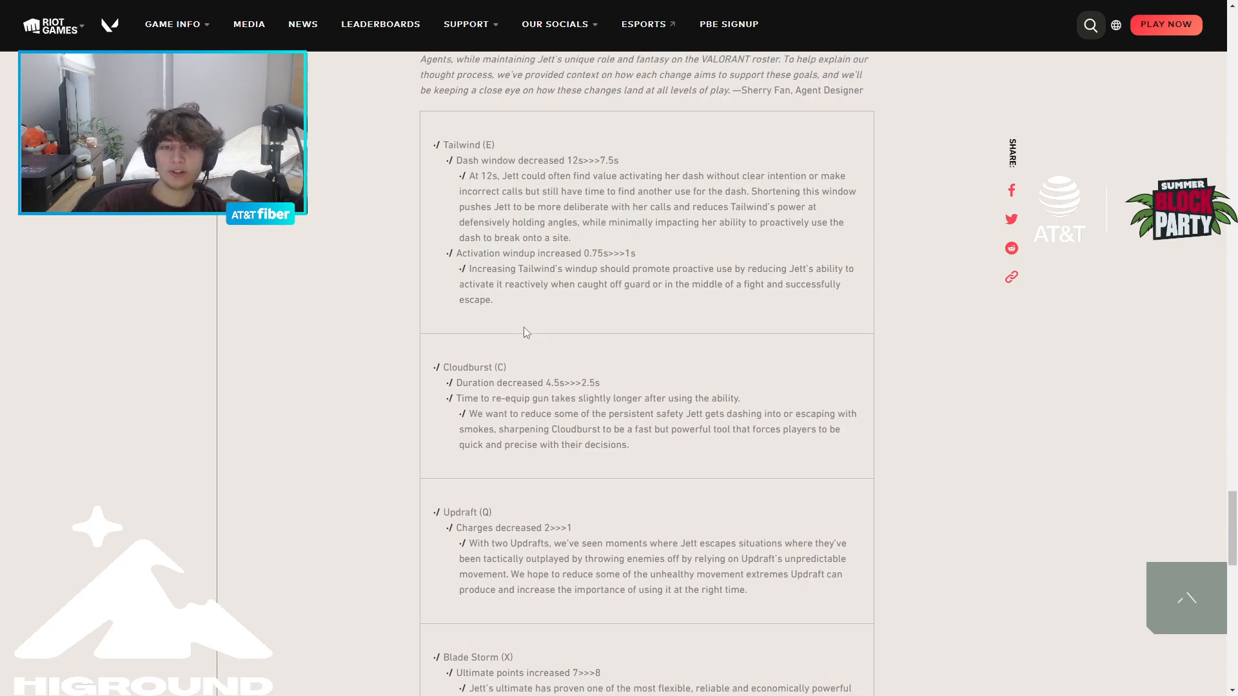
{"action": "scroll", "scroll_direction": "up", "scroll_amount": 3}
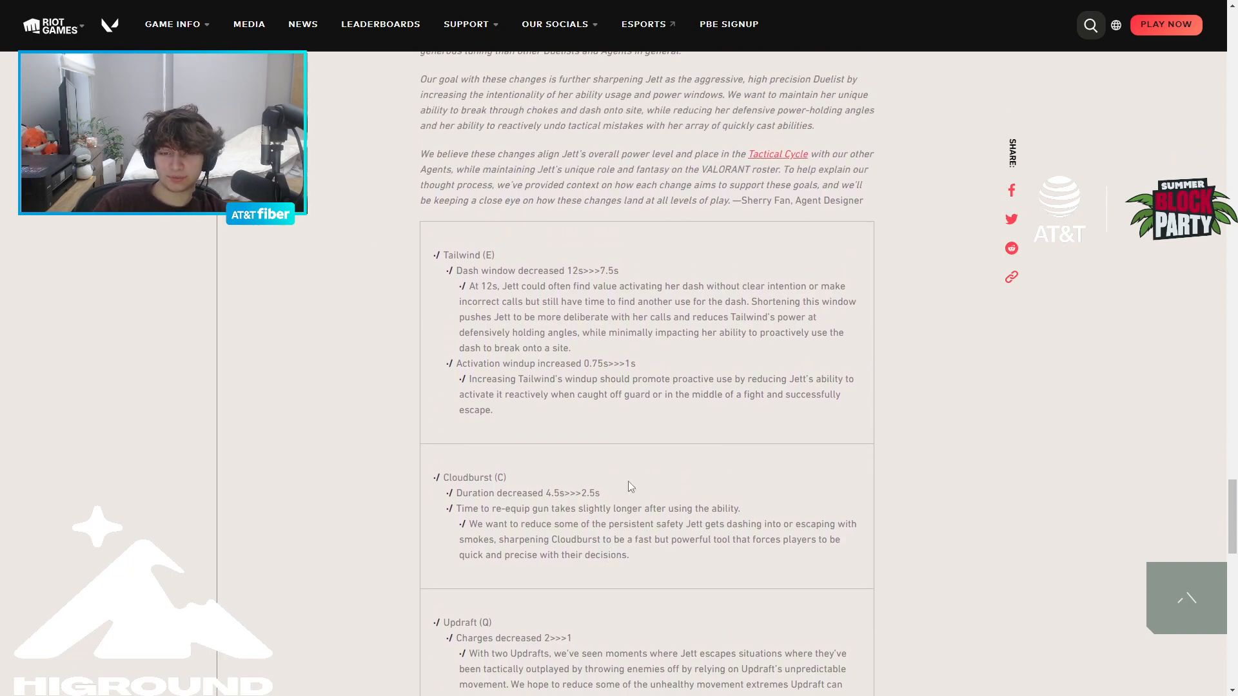
{"action": "double_click", "coordinate": [512, 639]}
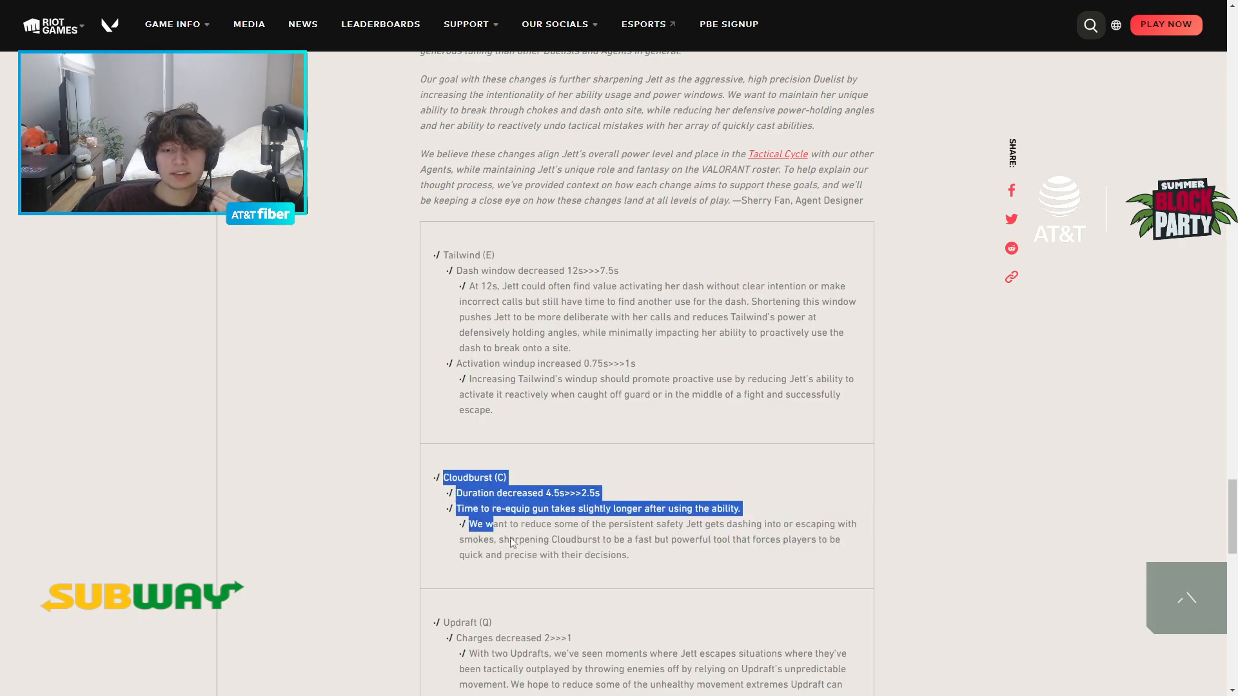
{"action": "left_click", "coordinate": [557, 524]}
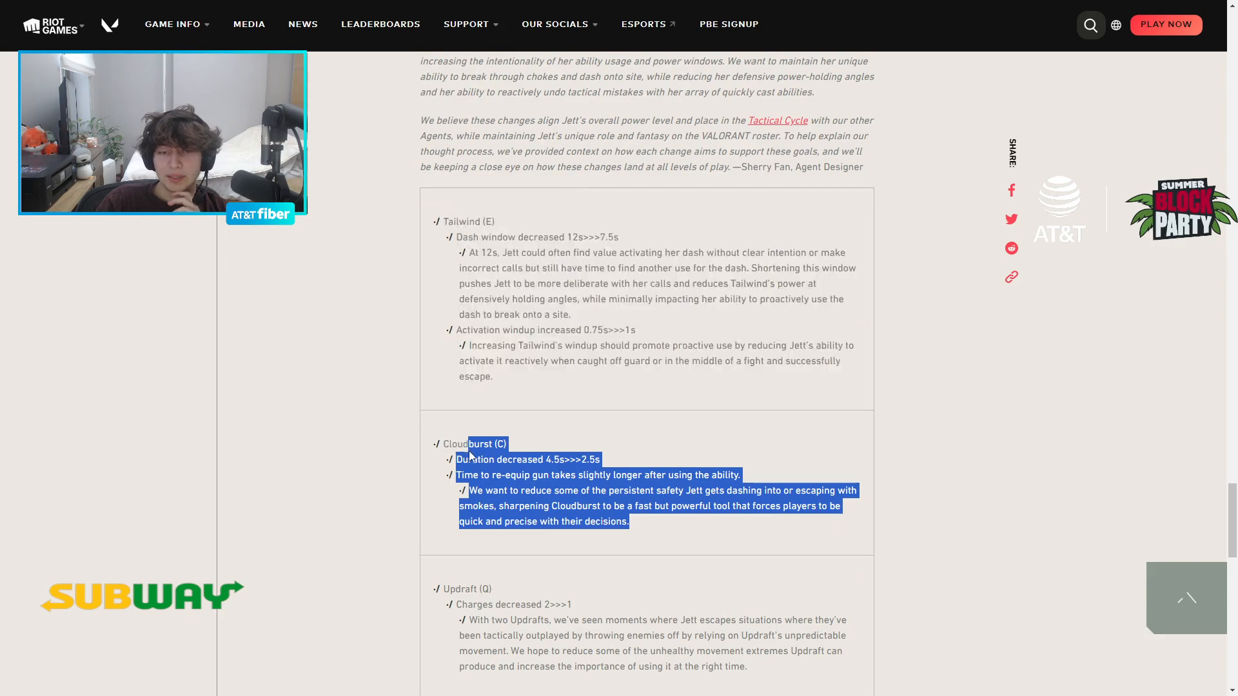
{"action": "left_click", "coordinate": [632, 539]}
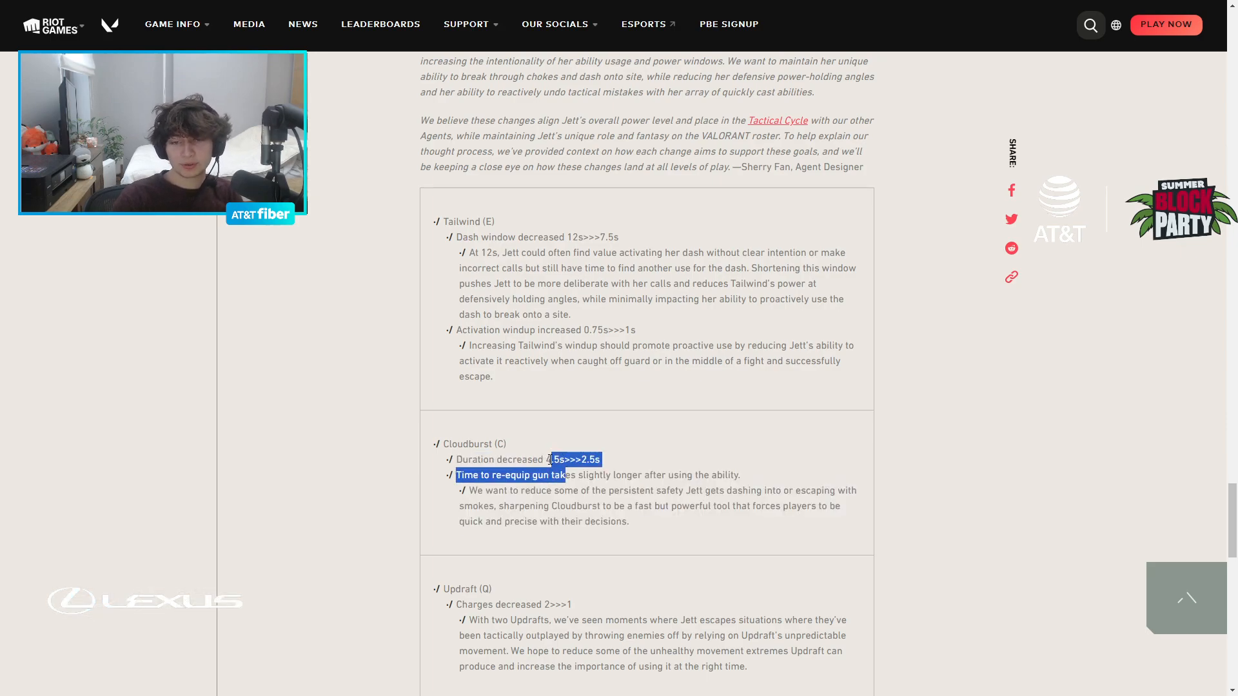
- Clear the remaining Cloudburst and Activation windup highlights, then show the match scoreboard
{"action": "left_click", "coordinate": [557, 461]}
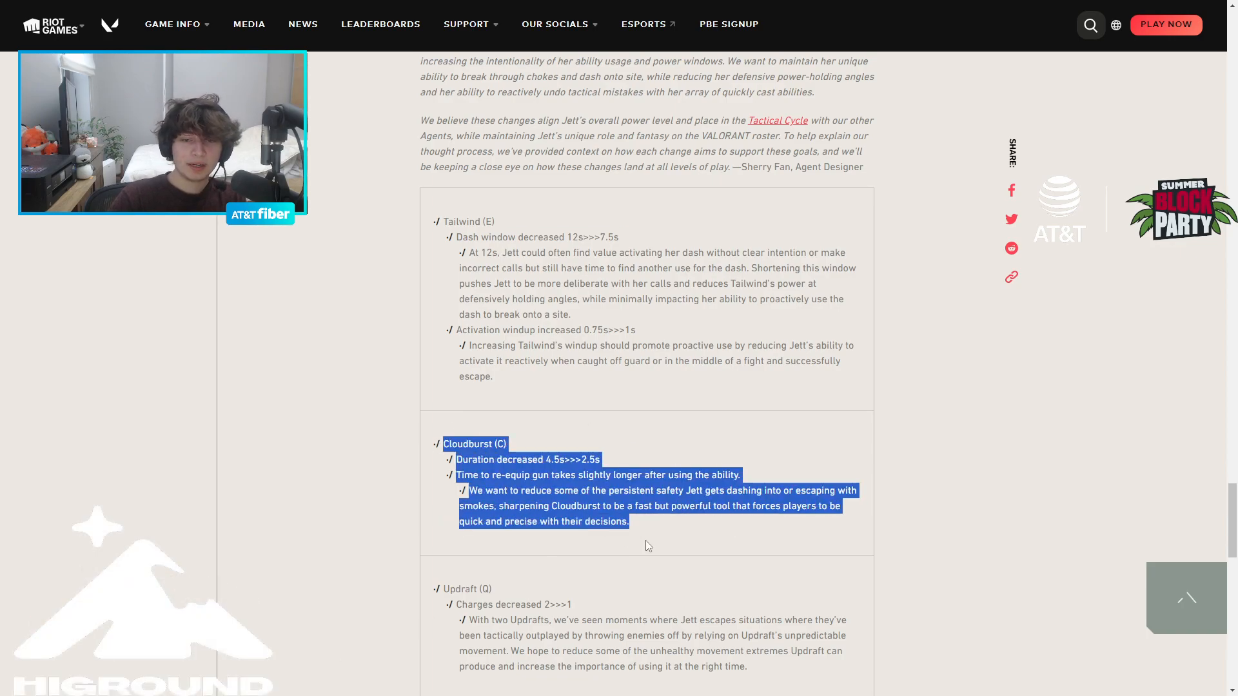
{"action": "left_click", "coordinate": [418, 227]}
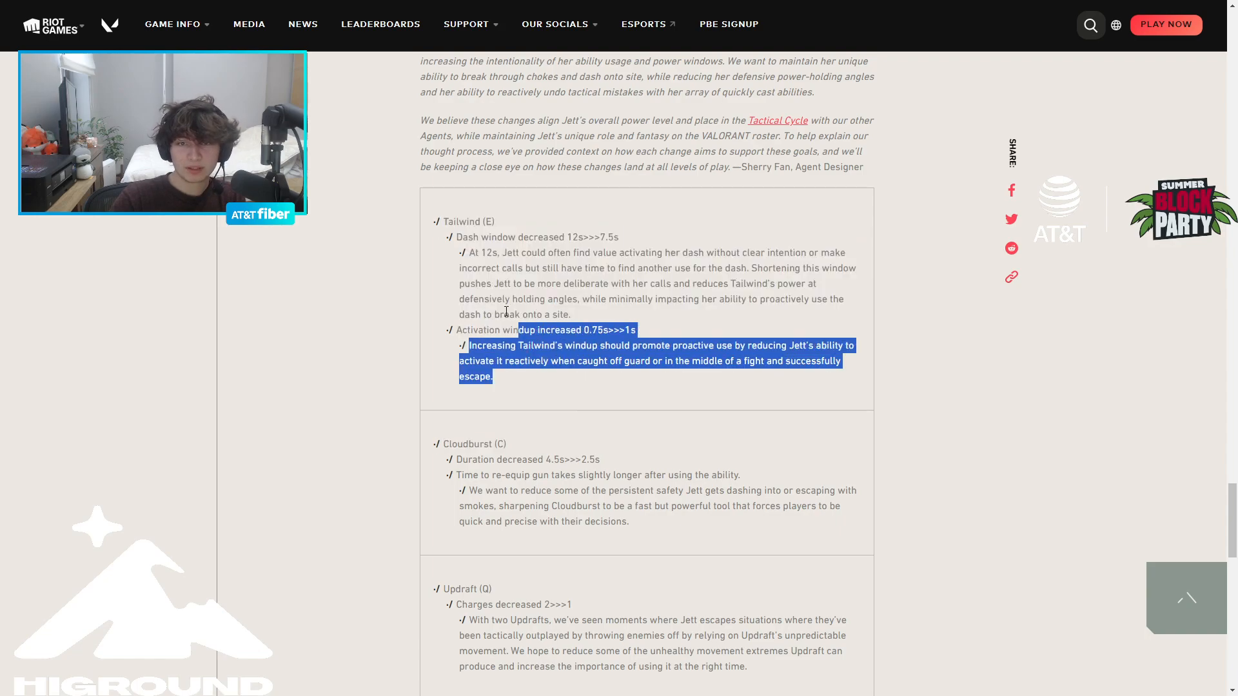
{"action": "left_click", "coordinate": [618, 279]}
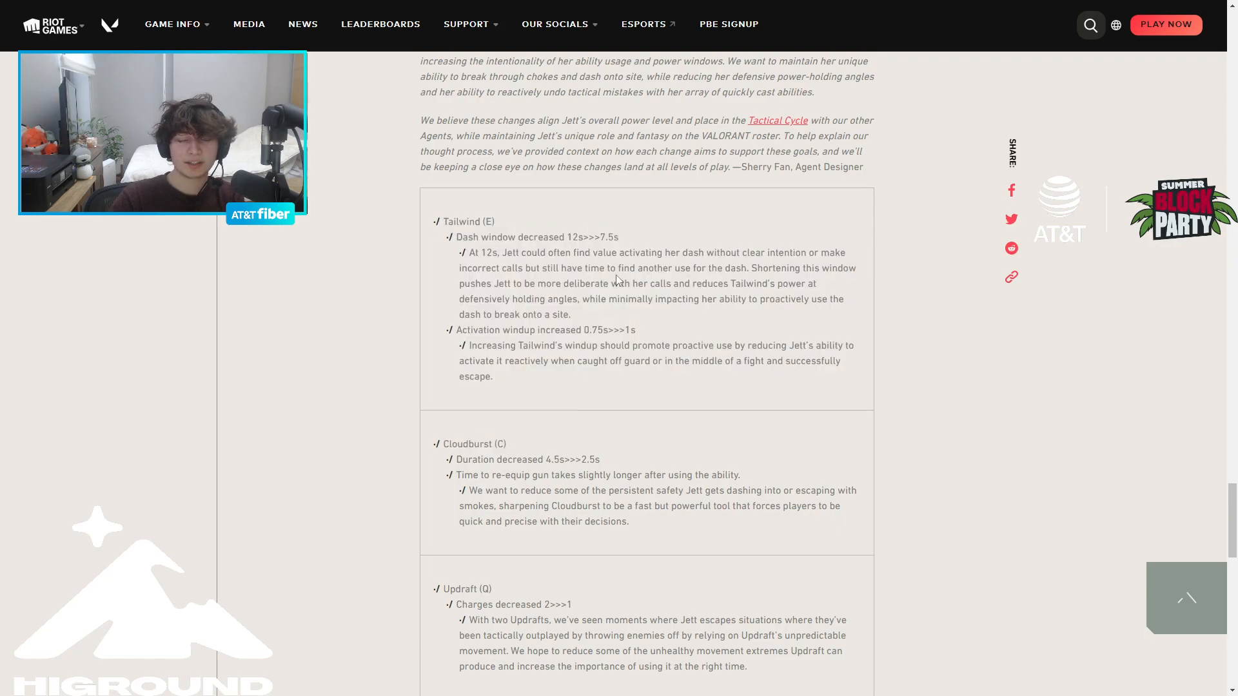
{"action": "mouse_move", "coordinate": [568, 251]}
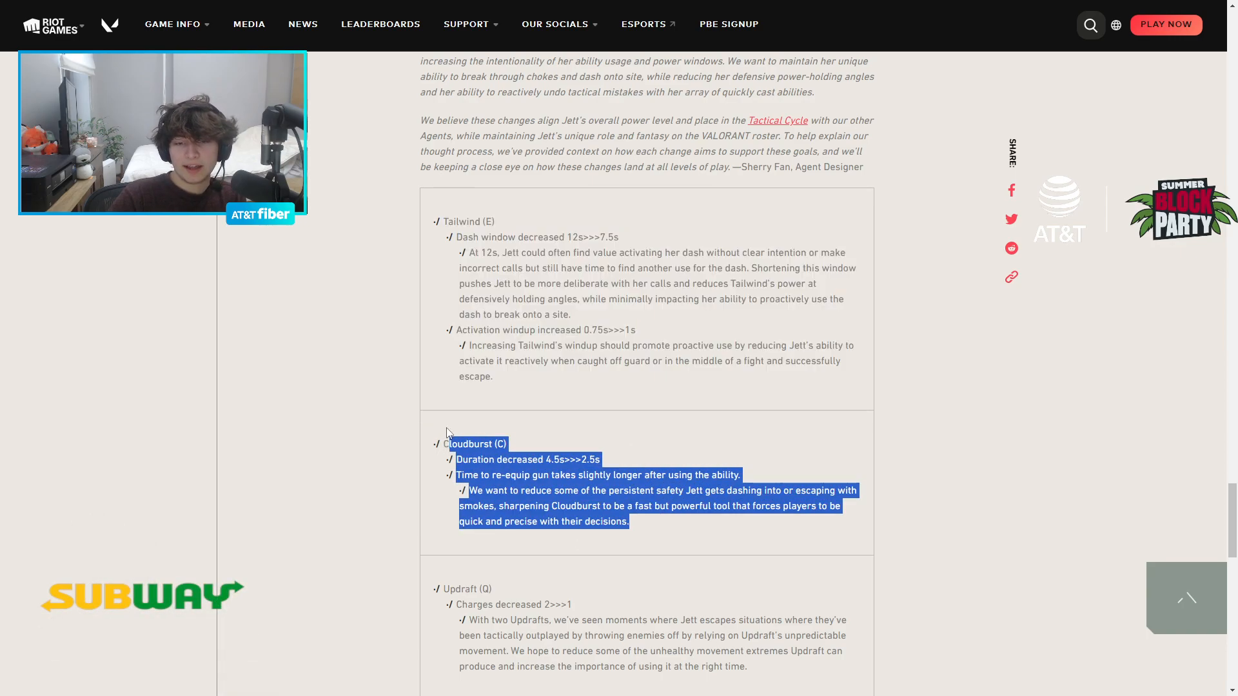
{"action": "left_click", "coordinate": [702, 536]}
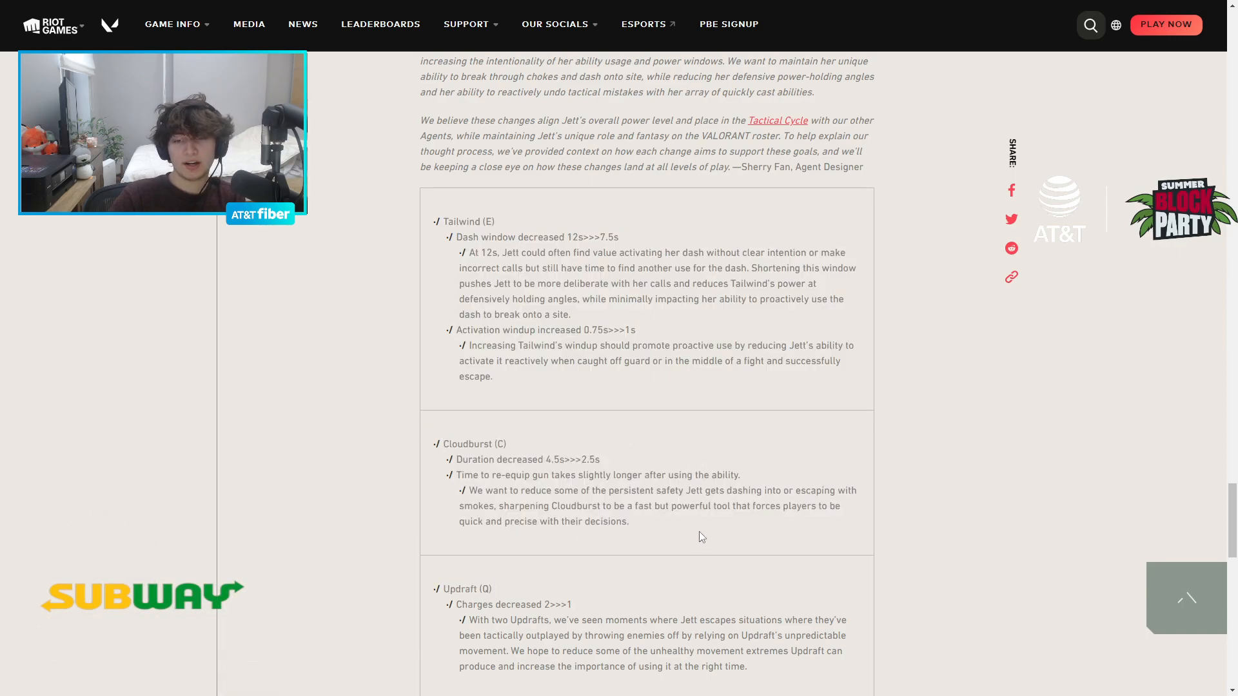
{"action": "mouse_move", "coordinate": [443, 444]}
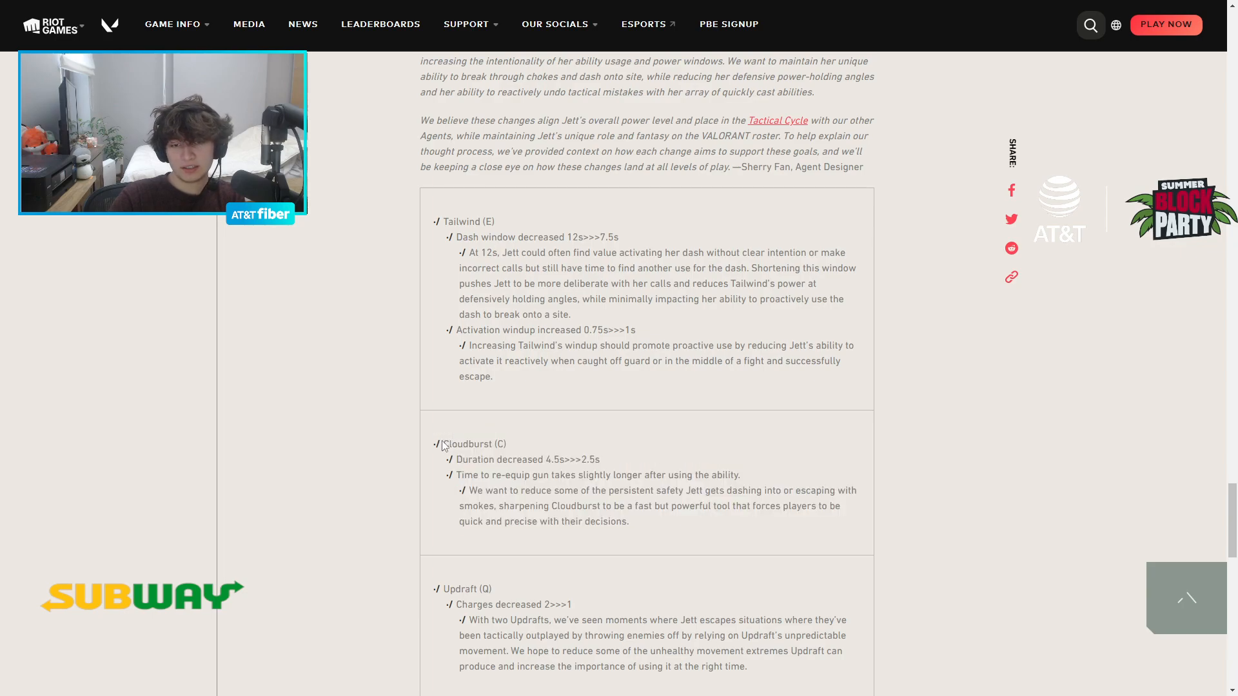
{"action": "double_click", "coordinate": [467, 444]}
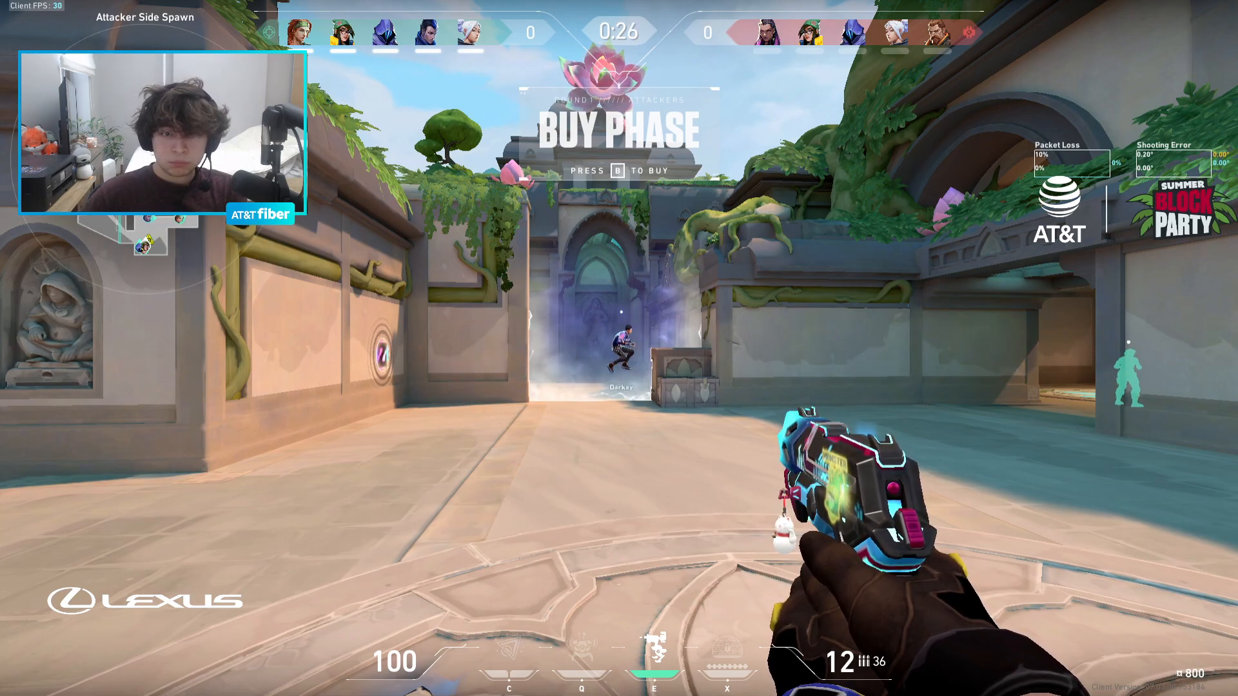
{"action": "key", "text": "Tab"}
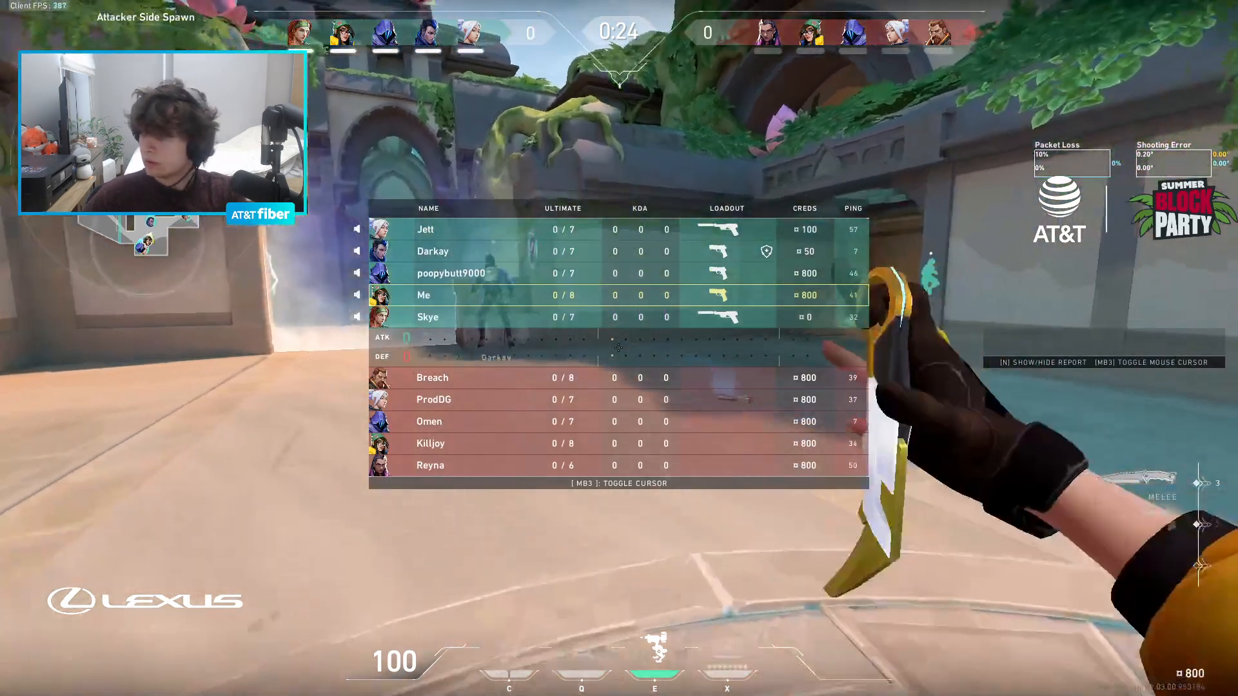